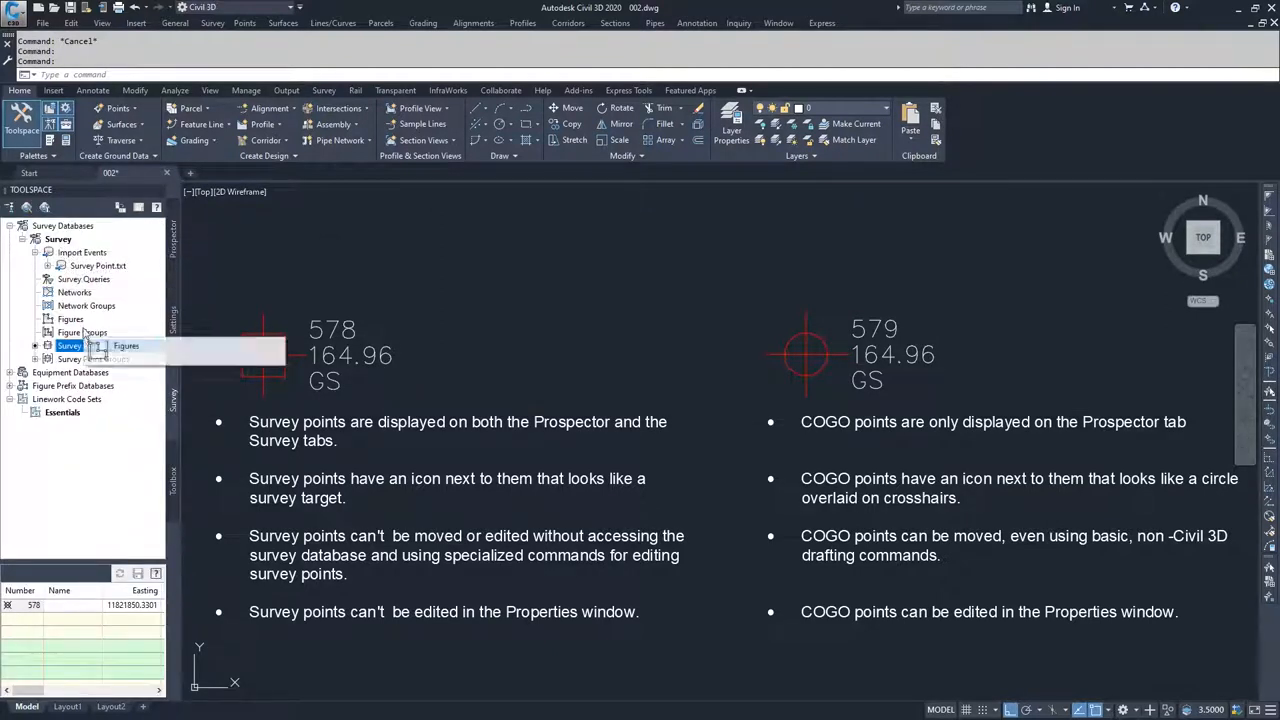
List survey point 578 under Survey Points, then return to the drawing's Prospector collections.
click(82, 345)
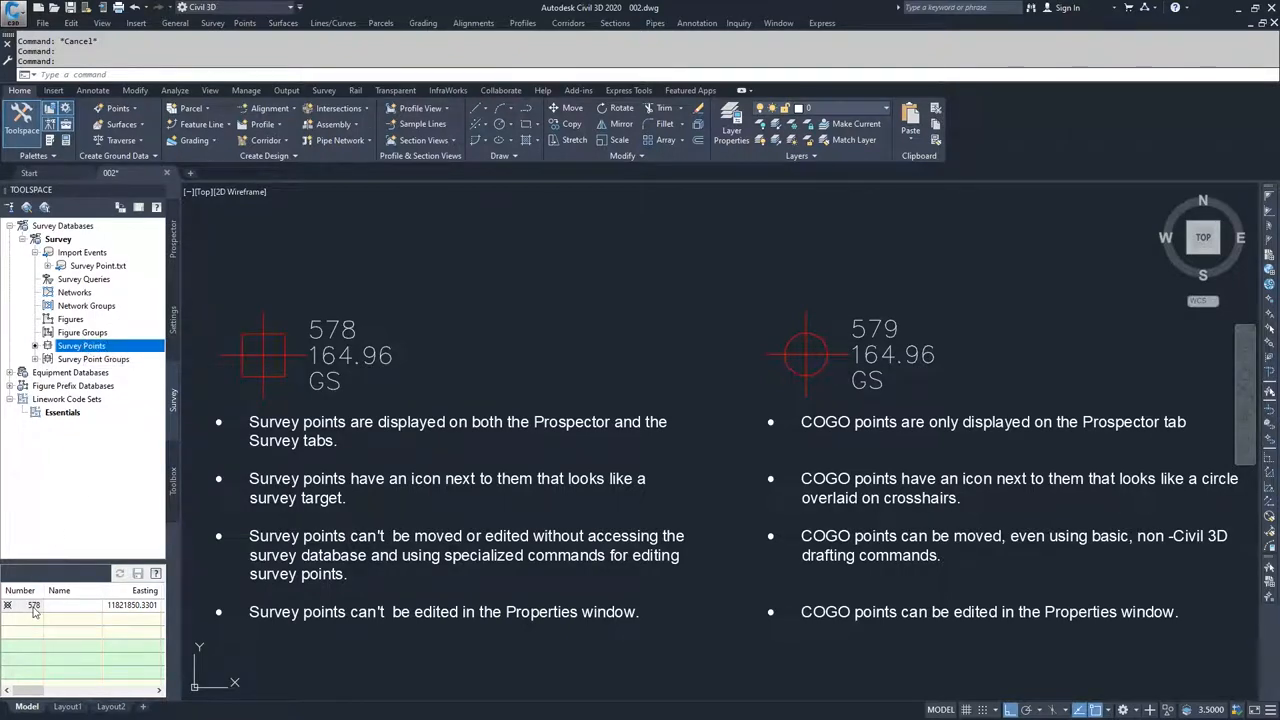
mouse_move(34, 606)
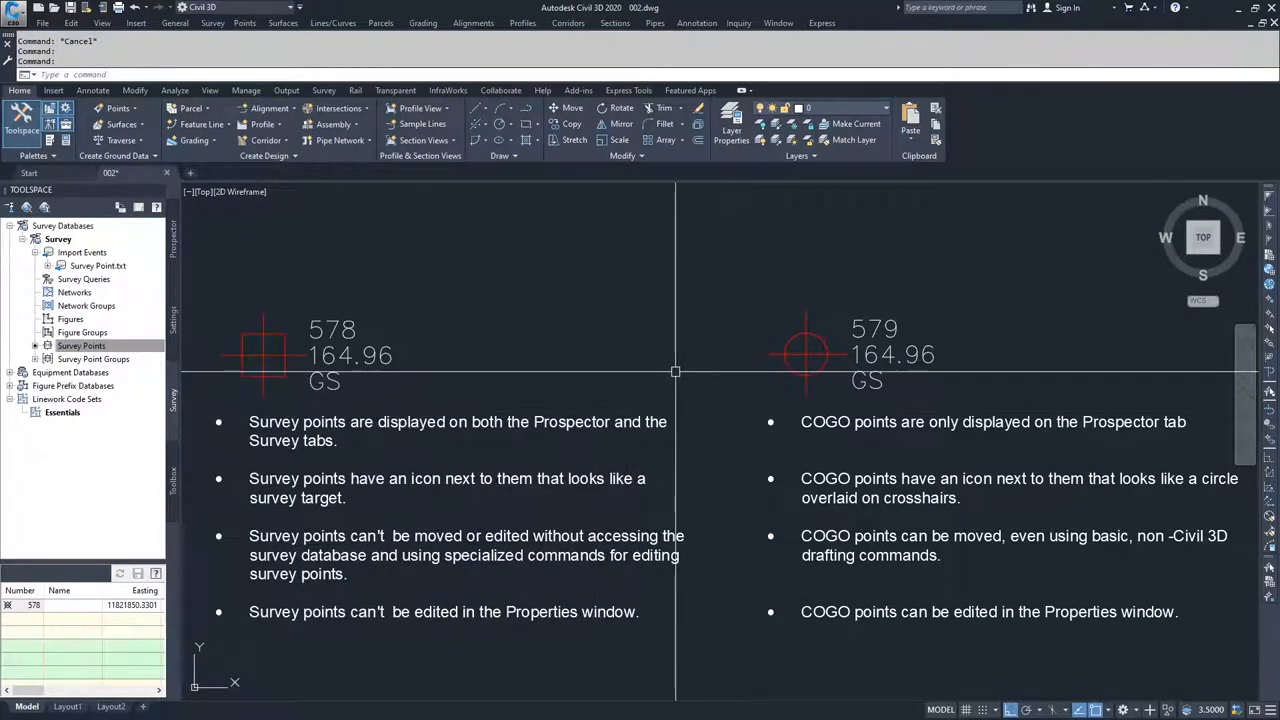
click(81, 345)
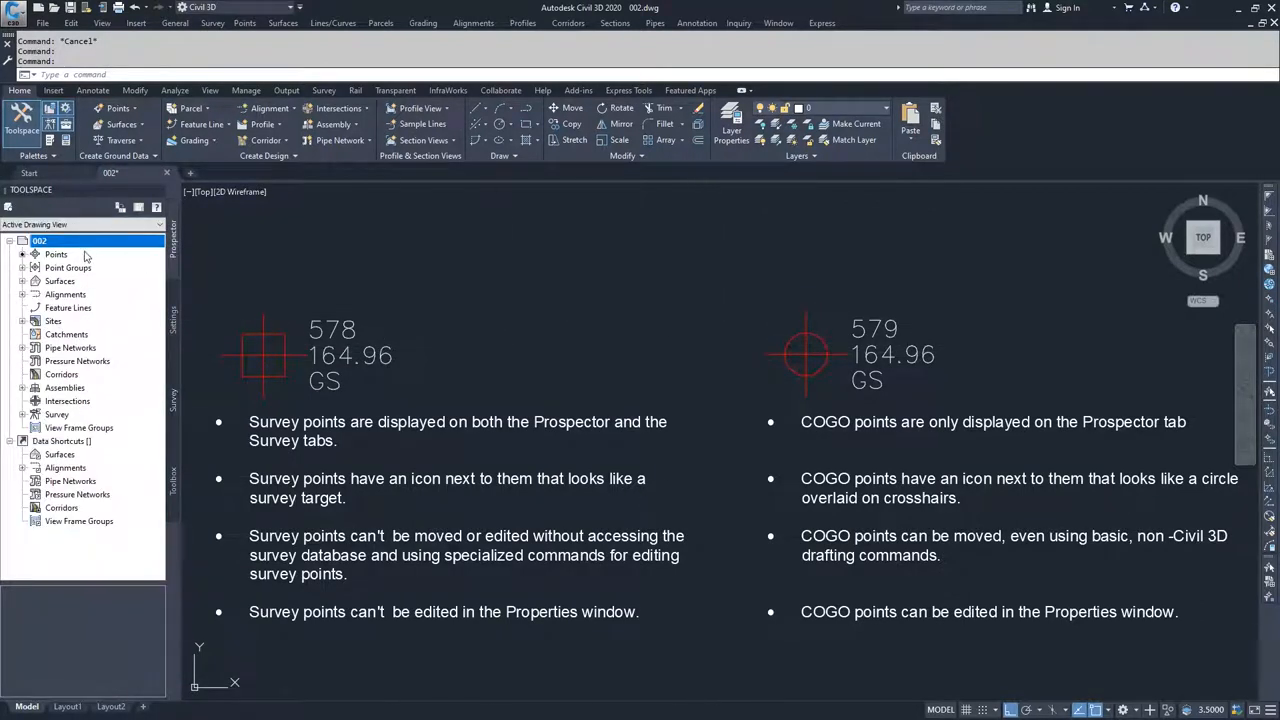
Select the Points collection so points 578 and 579 appear with their eastings and northings.
click(56, 254)
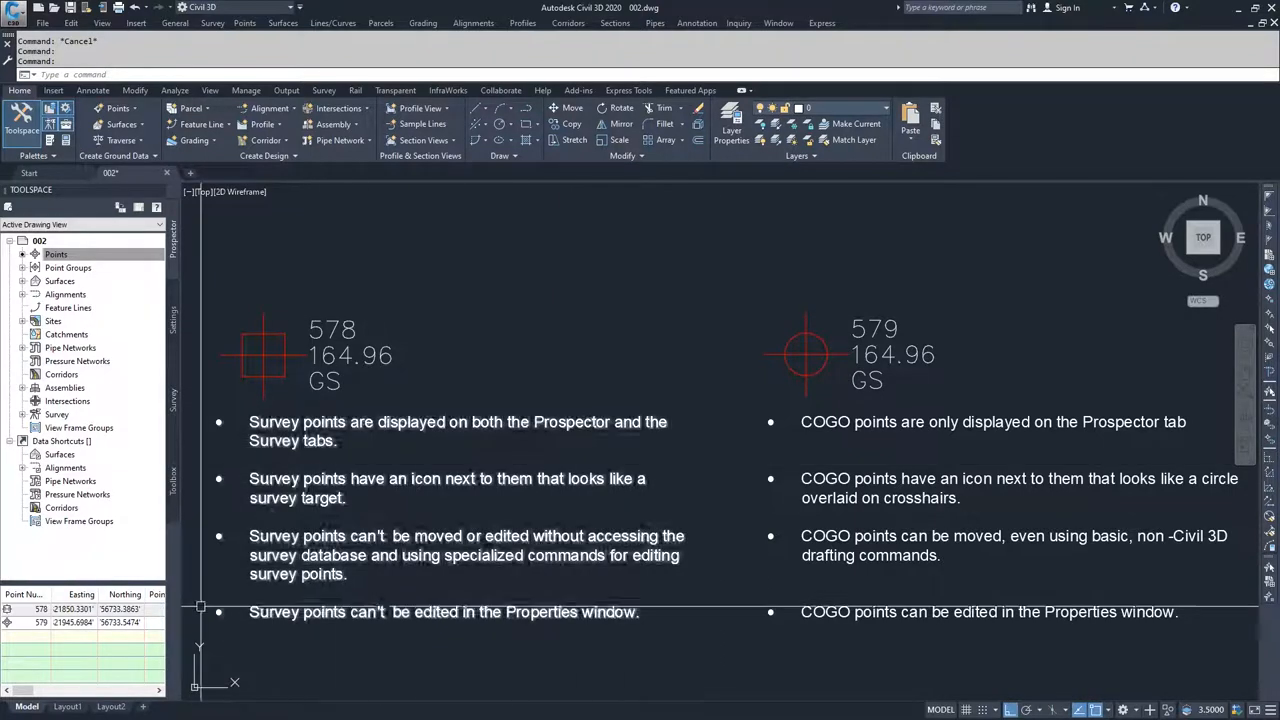
click(56, 254)
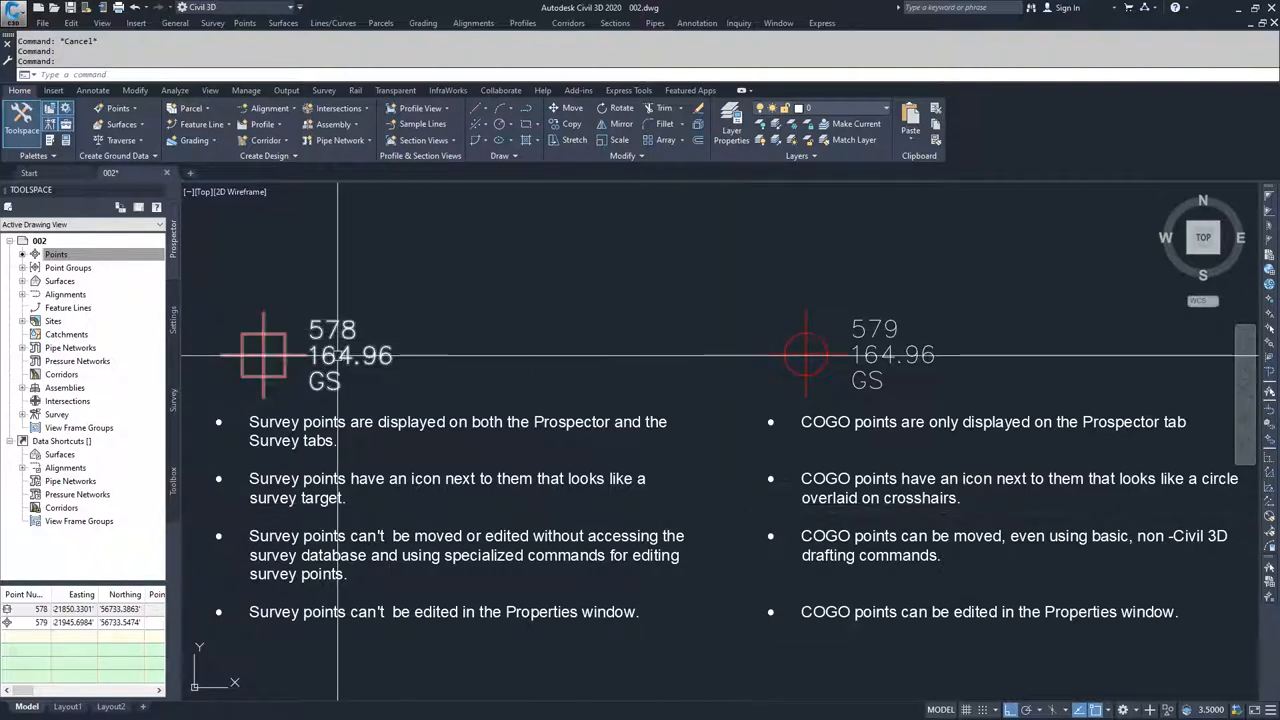
click(263, 355)
text(M)
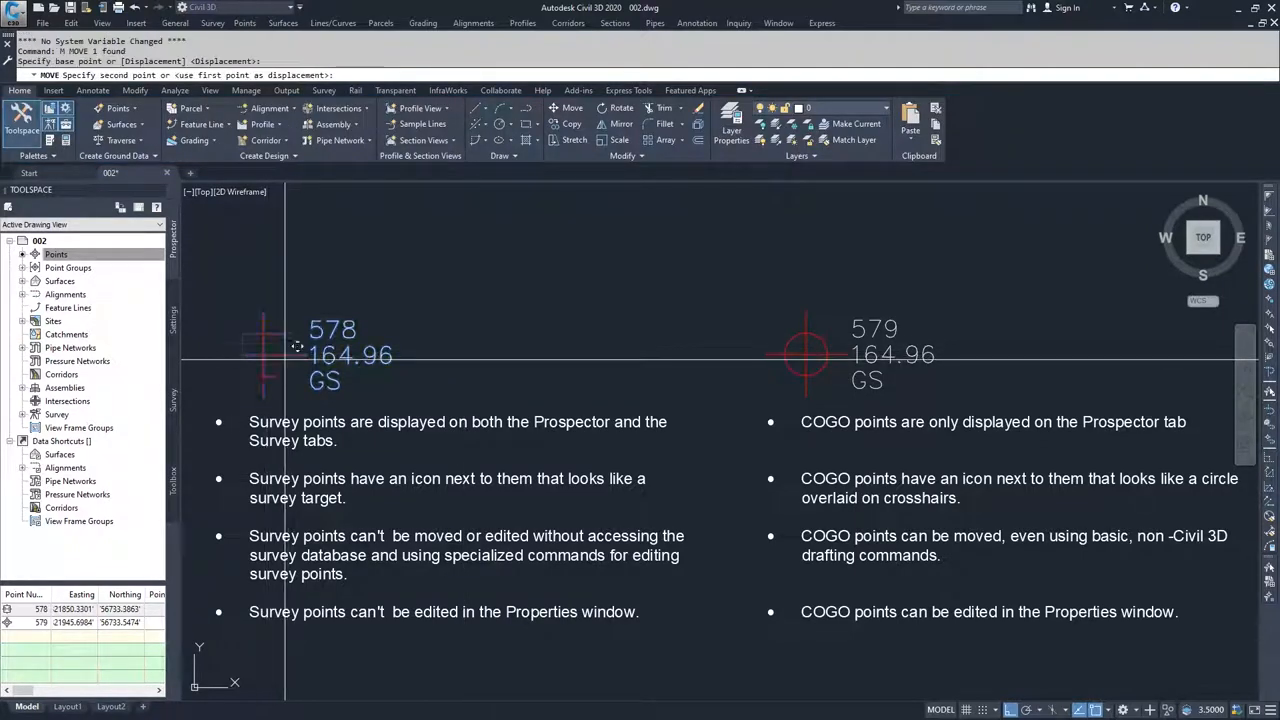
mouse_move(629, 271)
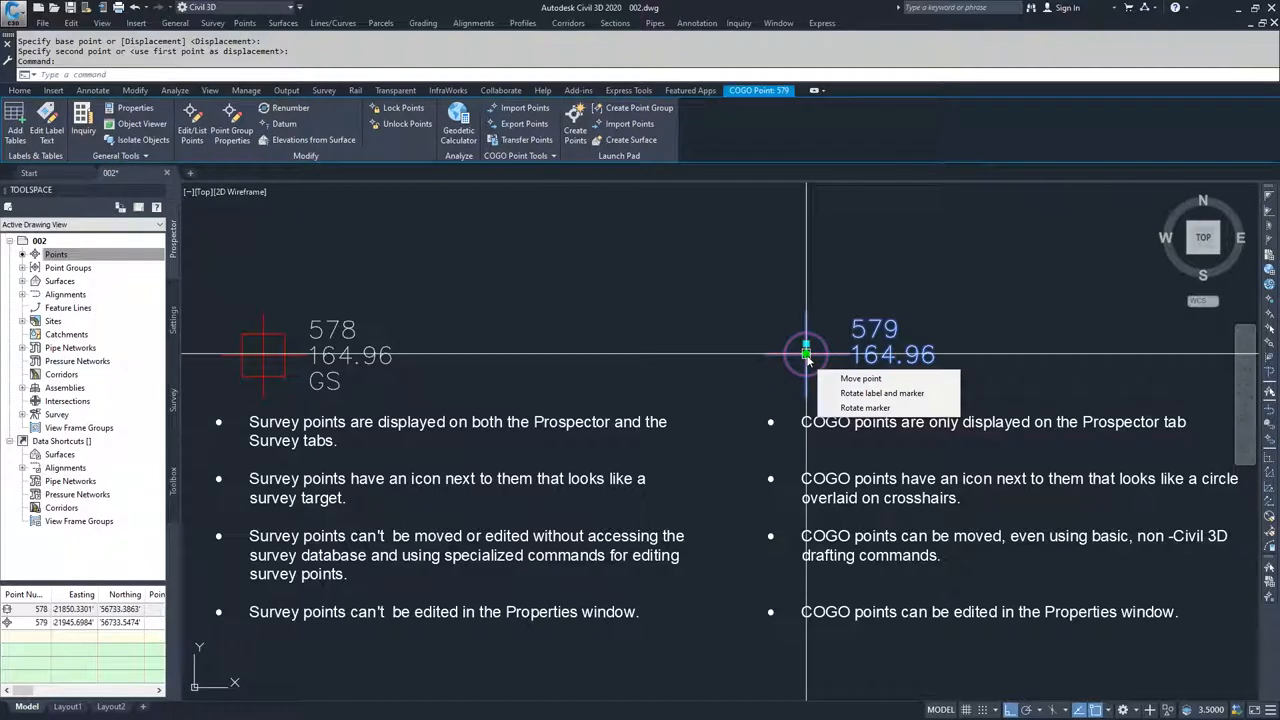
click(860, 378)
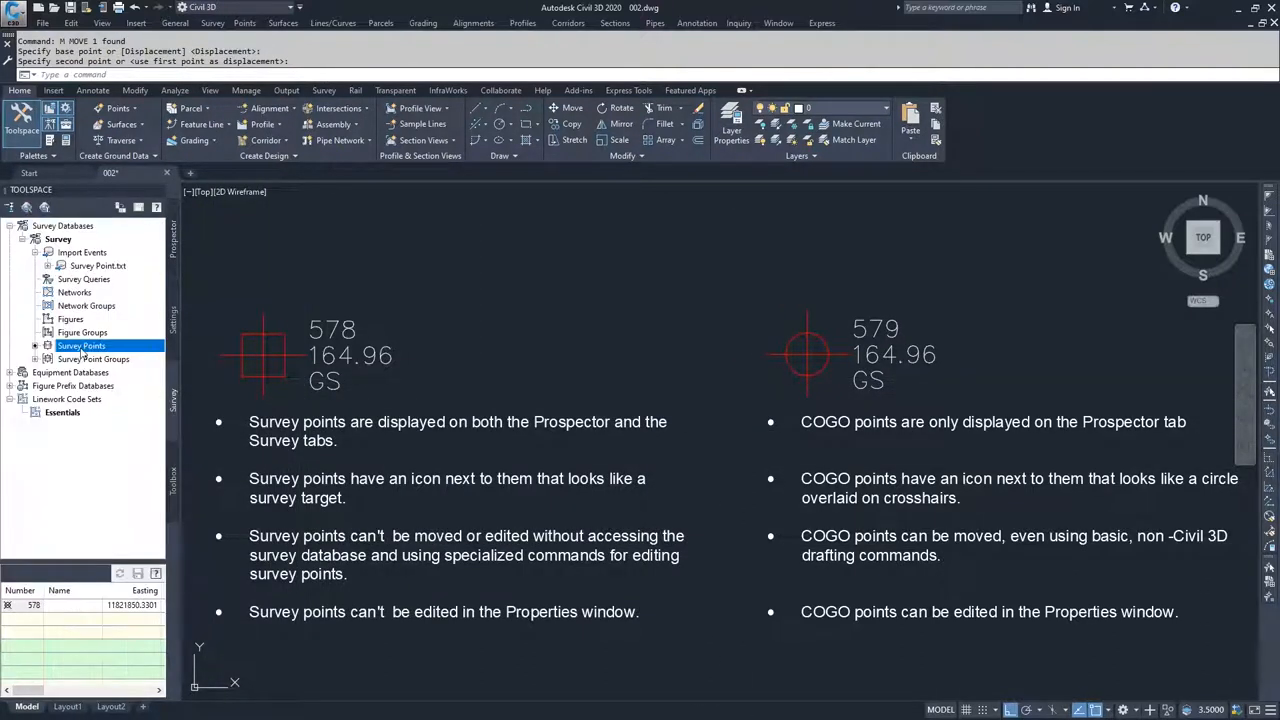
Edit the survey points so Panorama shows point 578's easting, northing, elevation and import event.
right_click(81, 345)
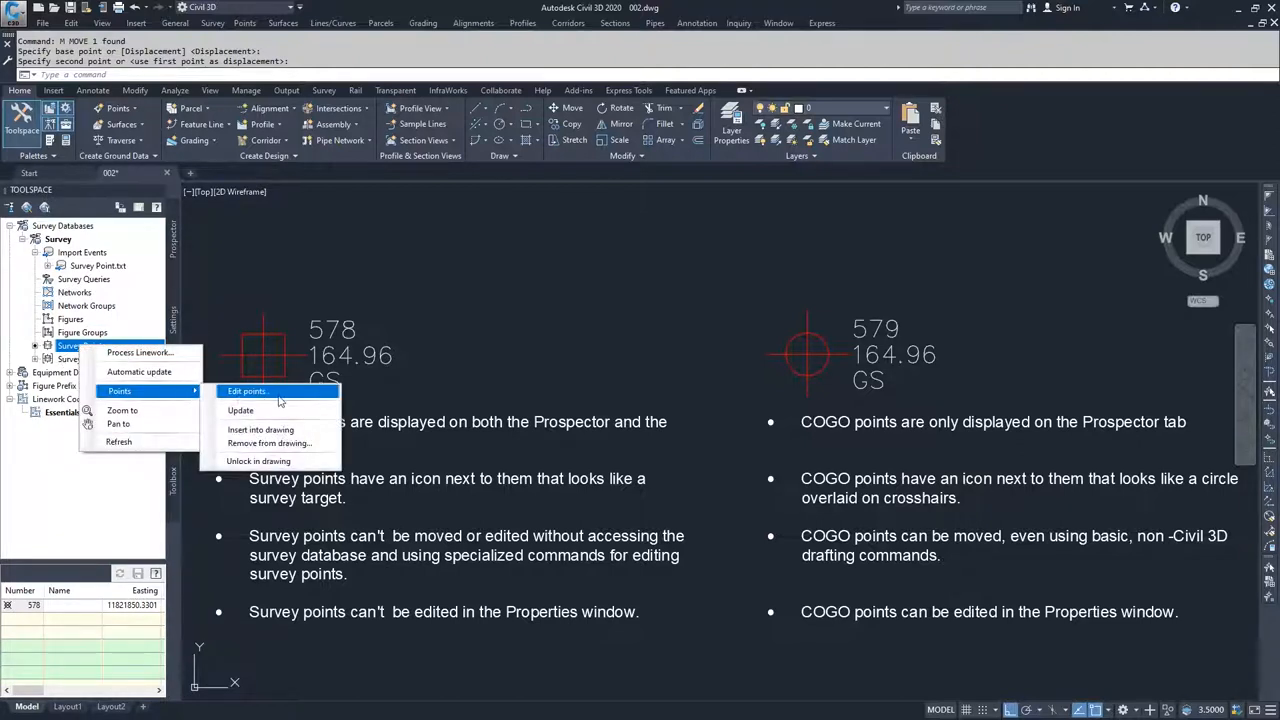
click(247, 391)
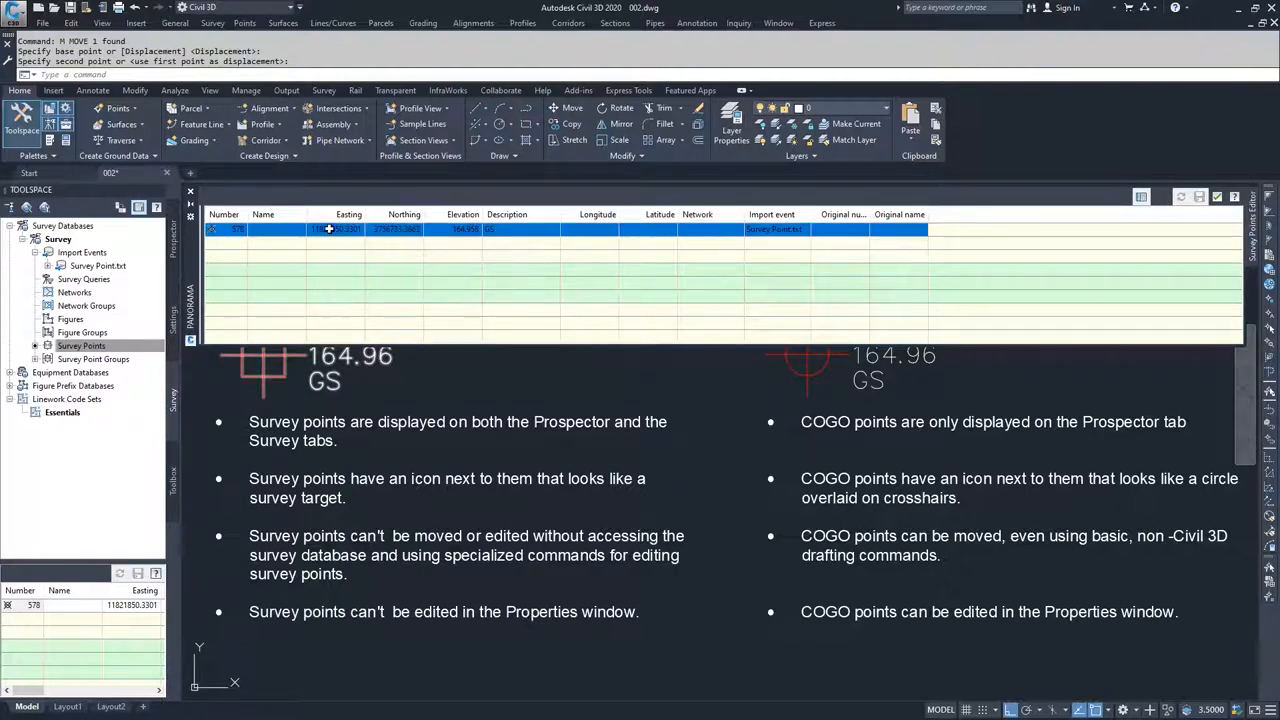
mouse_move(510, 229)
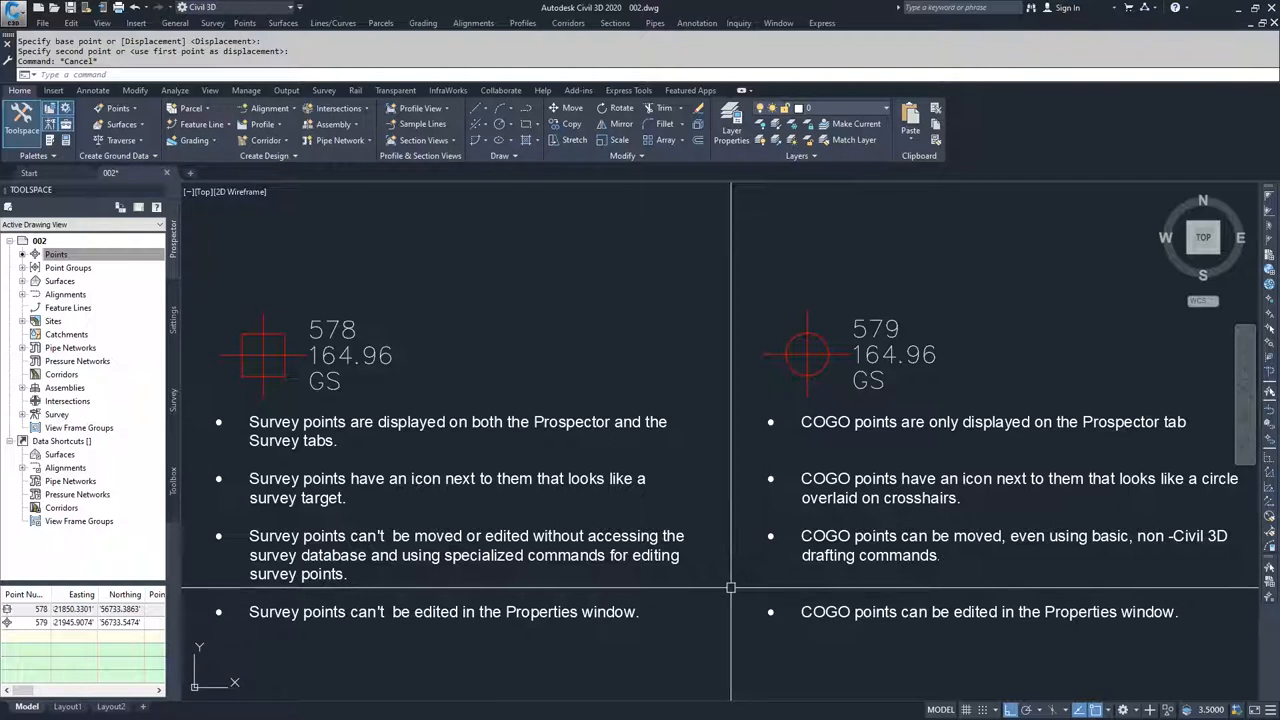
Edit the drawing's points in Panorama, listing 578 and 579, and select point 579's row.
click(56, 254)
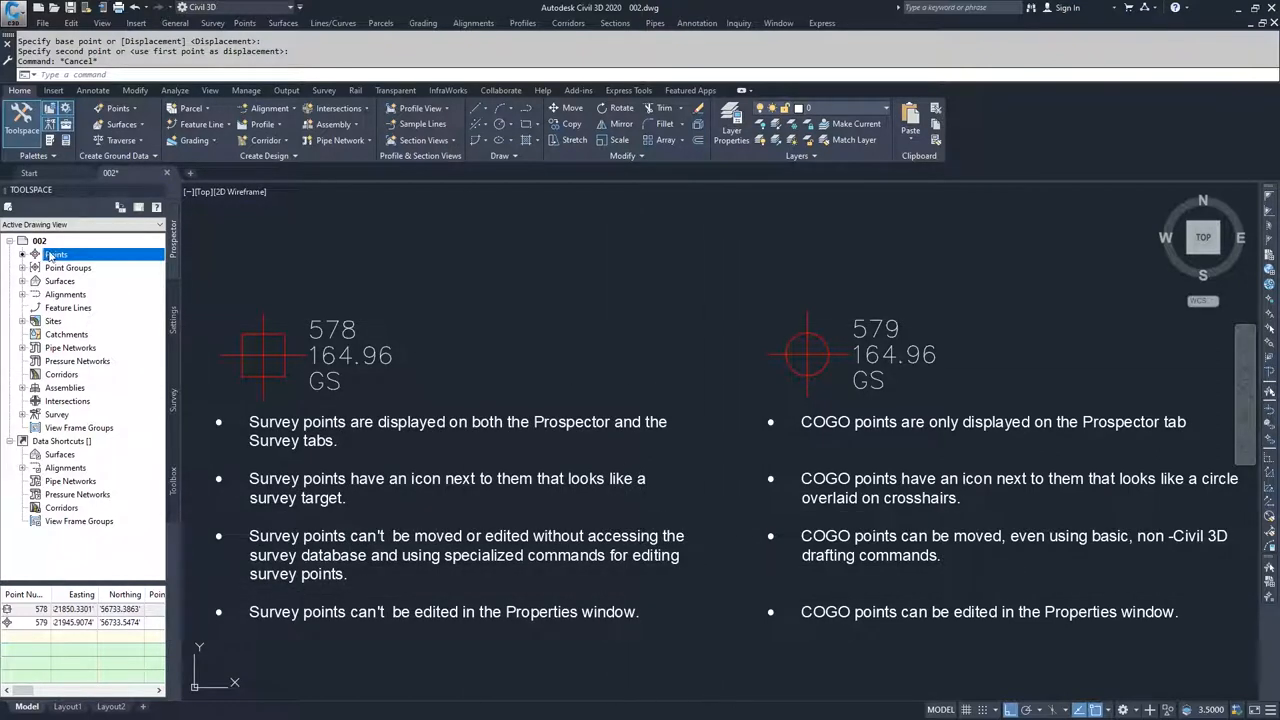
right_click(57, 254)
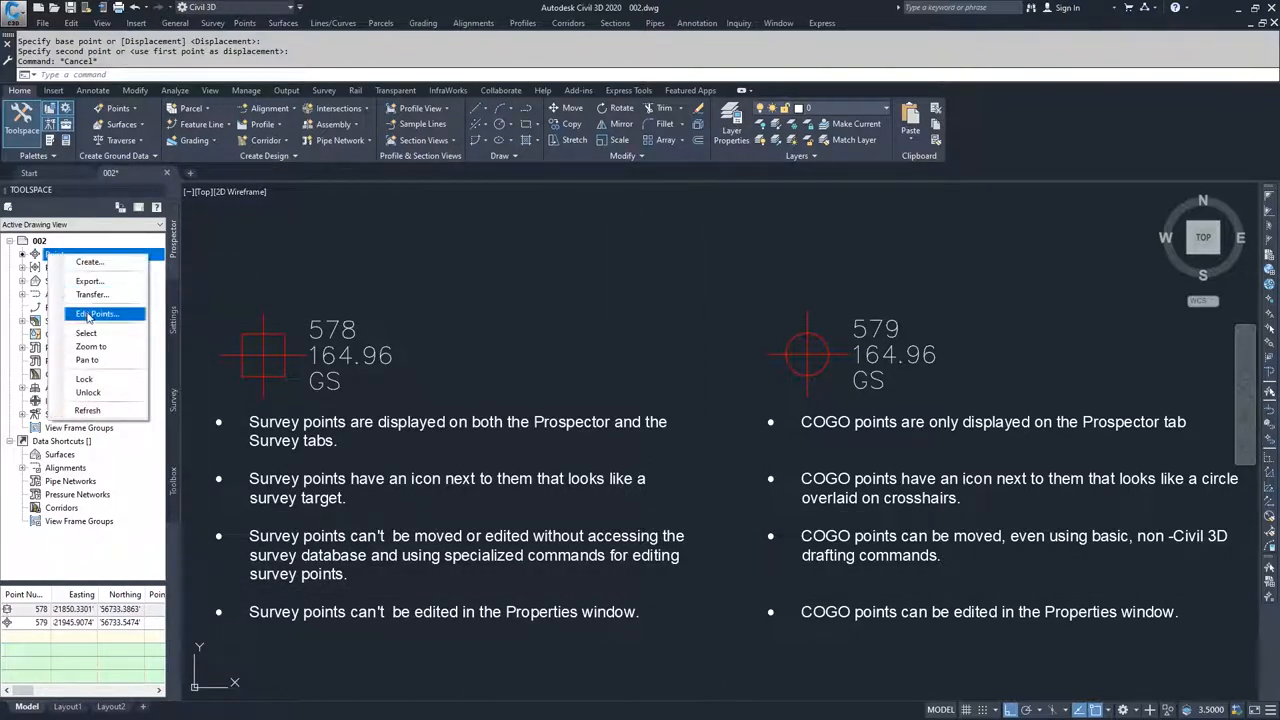
click(97, 314)
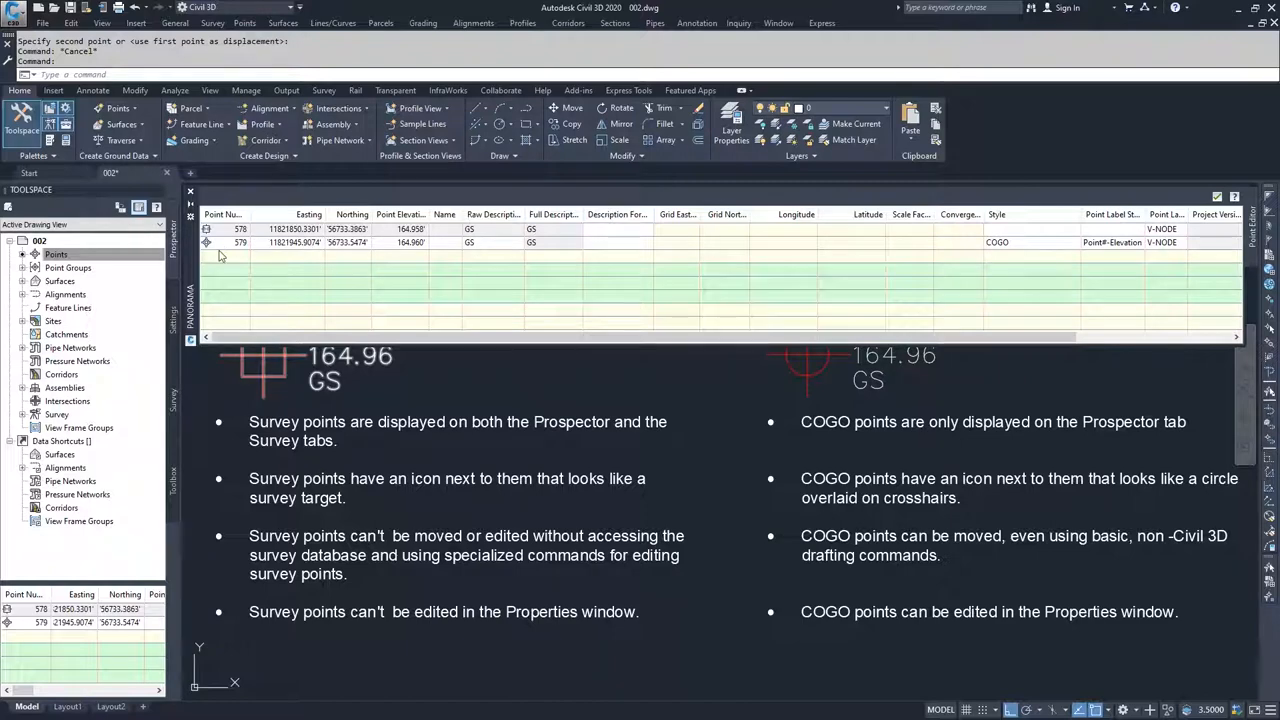
click(240, 242)
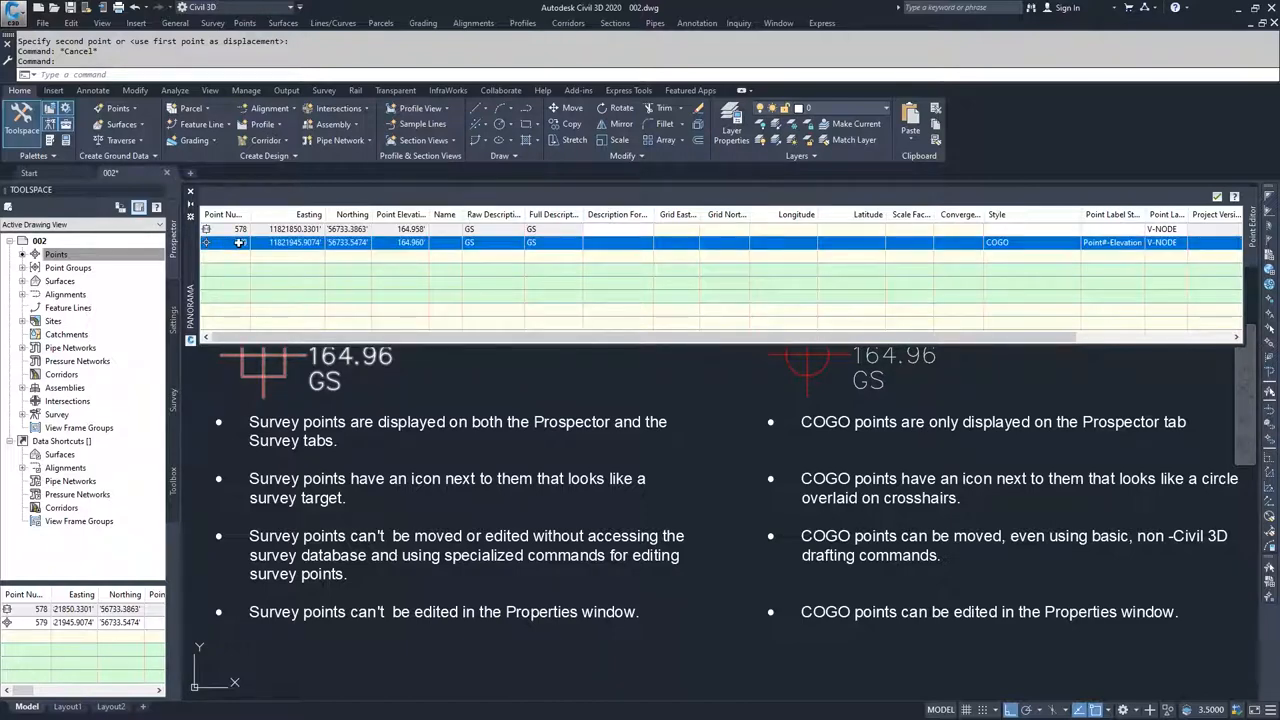